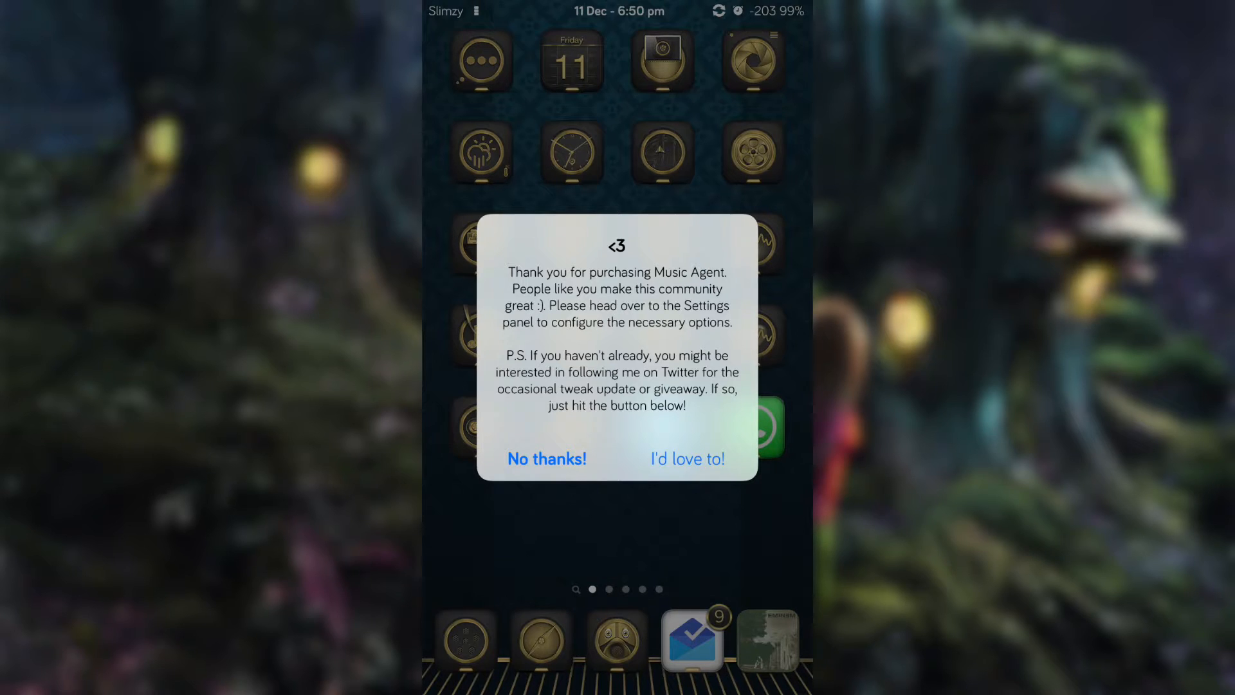
- Dismiss the Music Agent thank-you alert with "No thanks!"
click(546, 458)
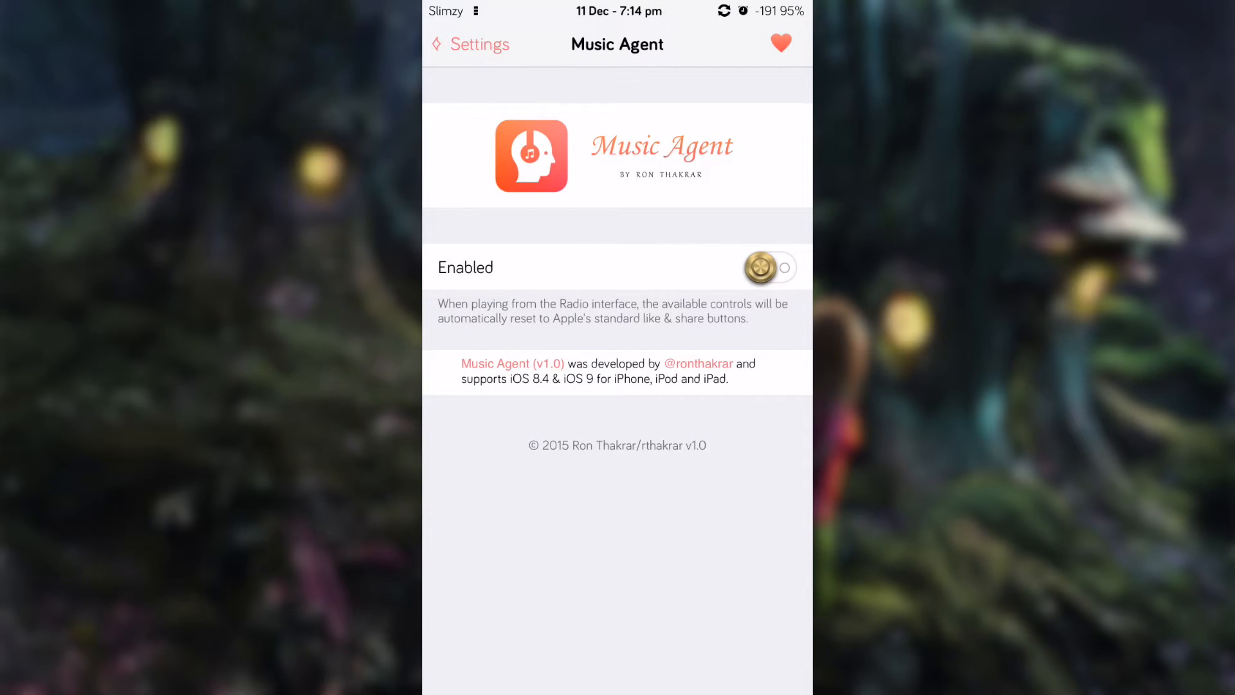
- Switch on the Enabled toggle in the Music Agent preferences
click(771, 268)
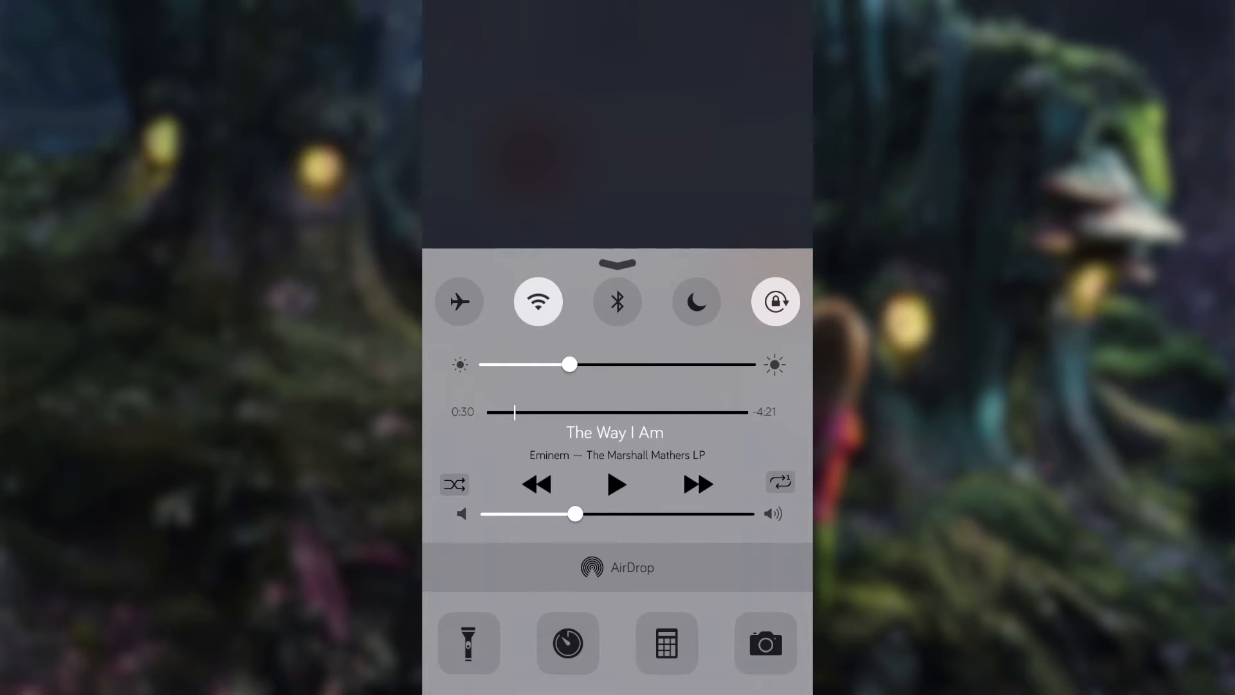
- Check the repeat button beside the playback controls for The Way I Am
click(780, 481)
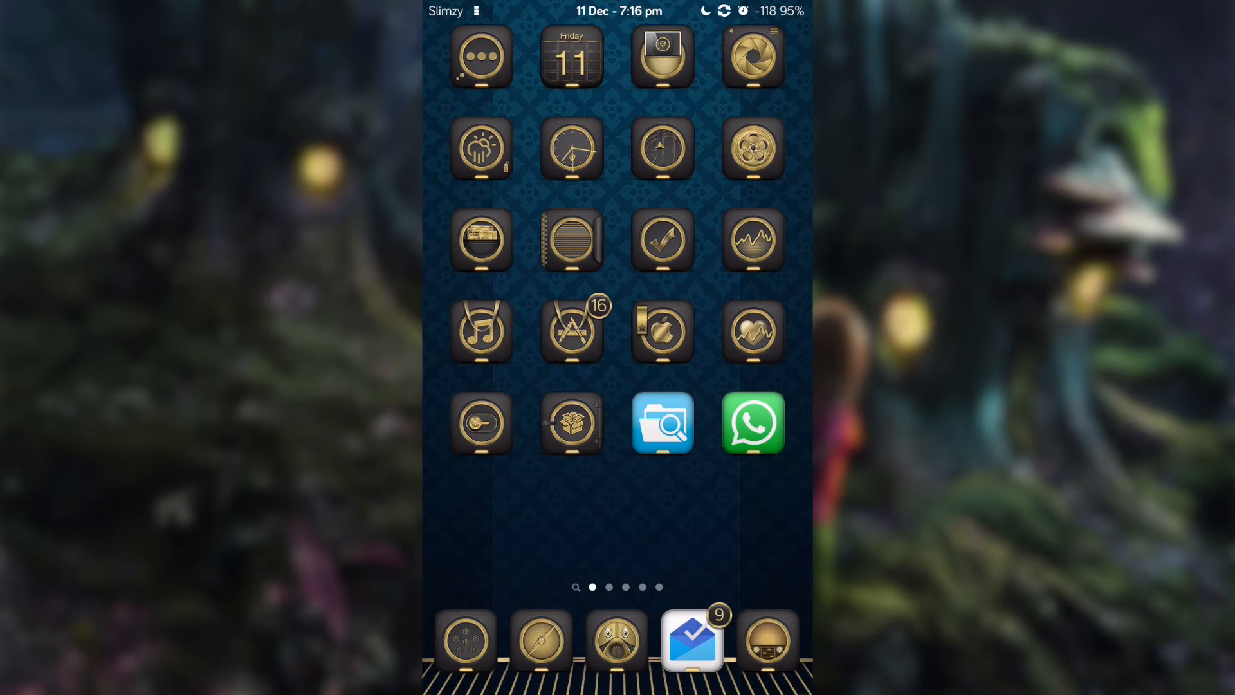
- Launch Settings from the home screen
click(692, 639)
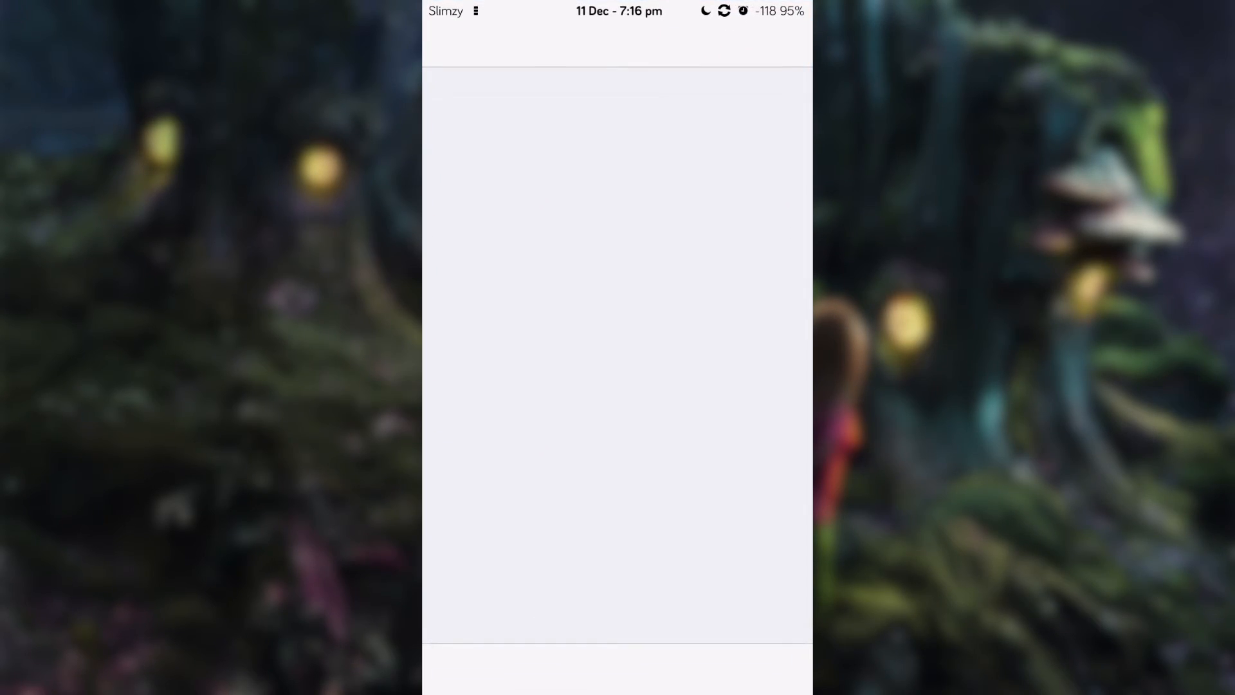